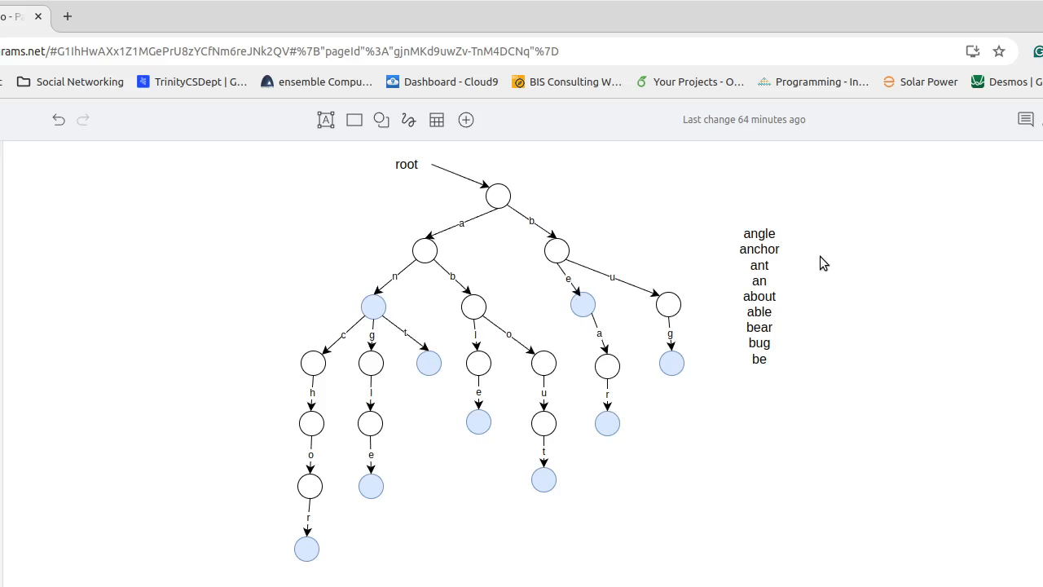
mouse_move(798, 295)
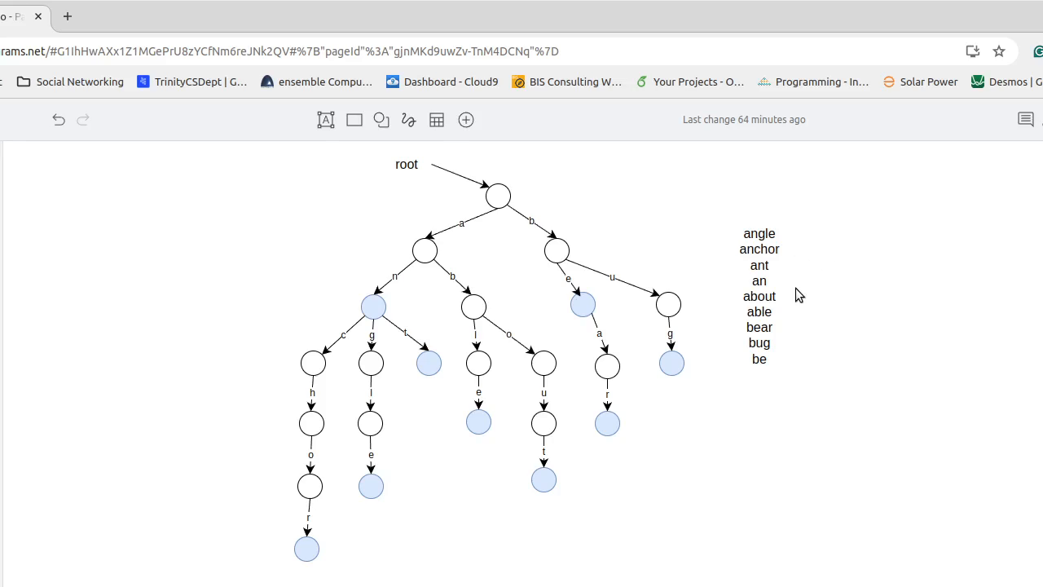
mouse_move(794, 383)
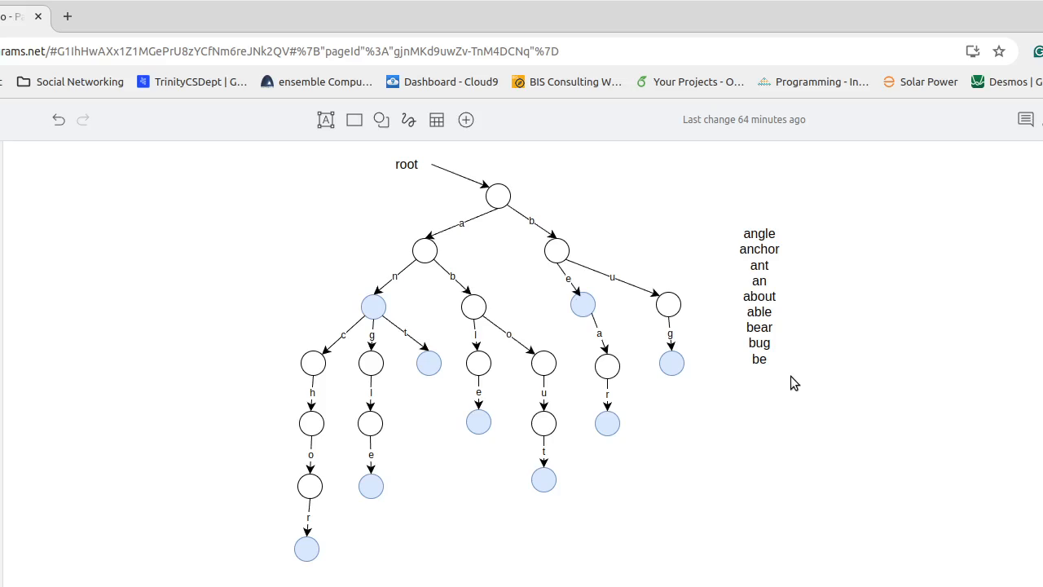
mouse_move(871, 461)
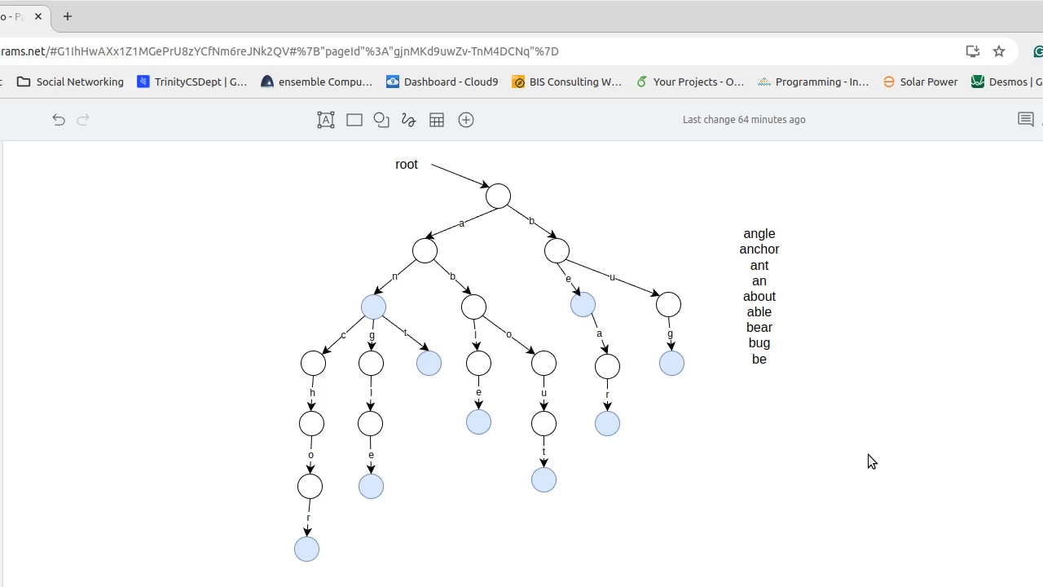
mouse_move(811, 227)
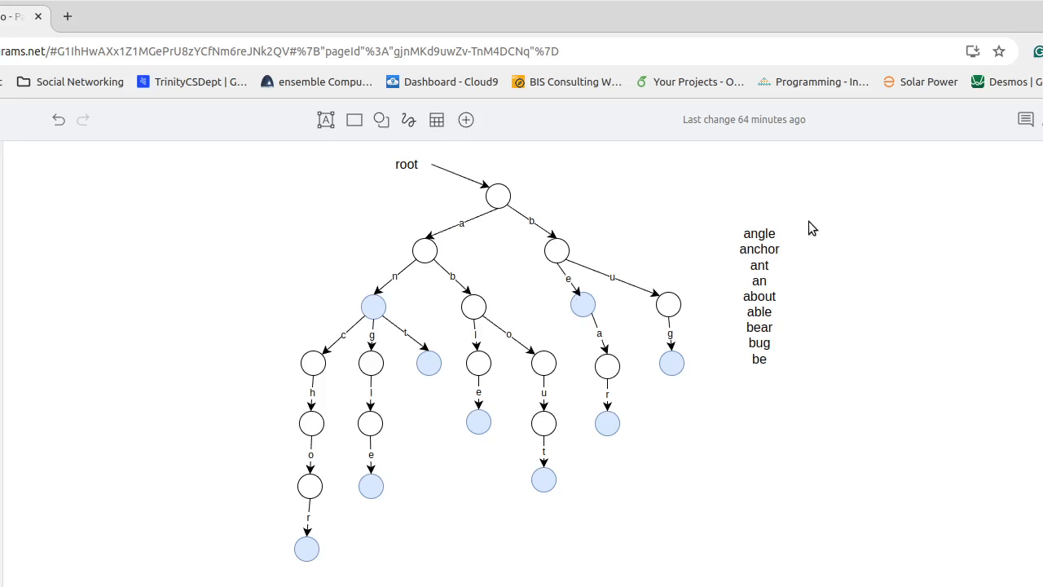
mouse_move(684, 239)
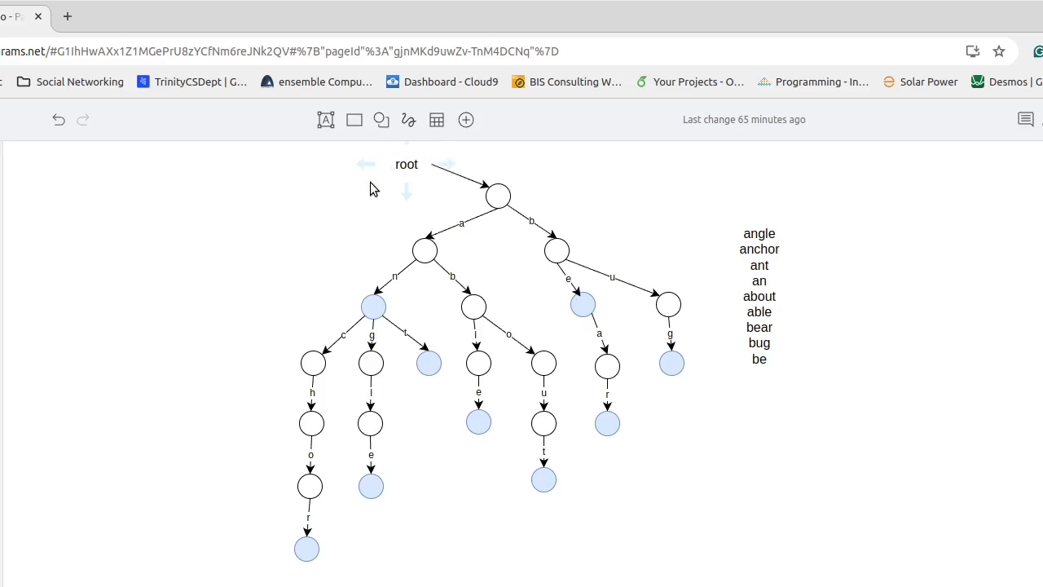
mouse_move(342, 205)
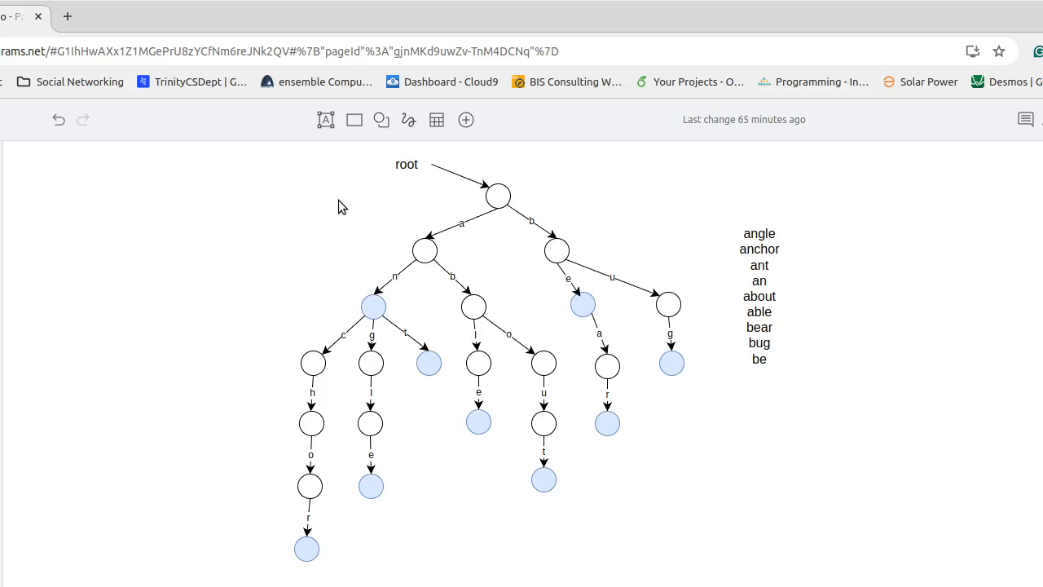
mouse_move(324, 246)
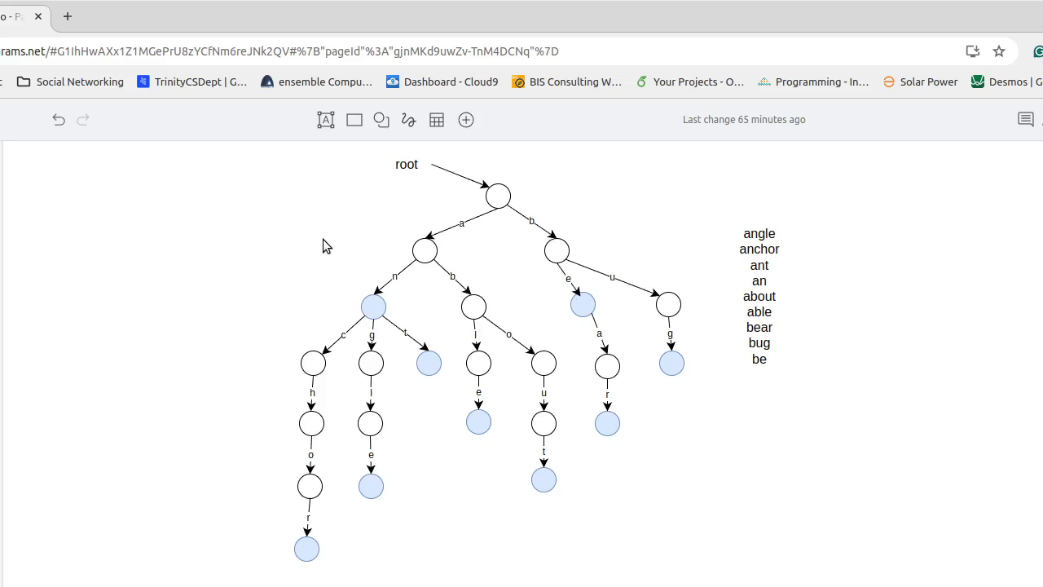
mouse_move(451, 280)
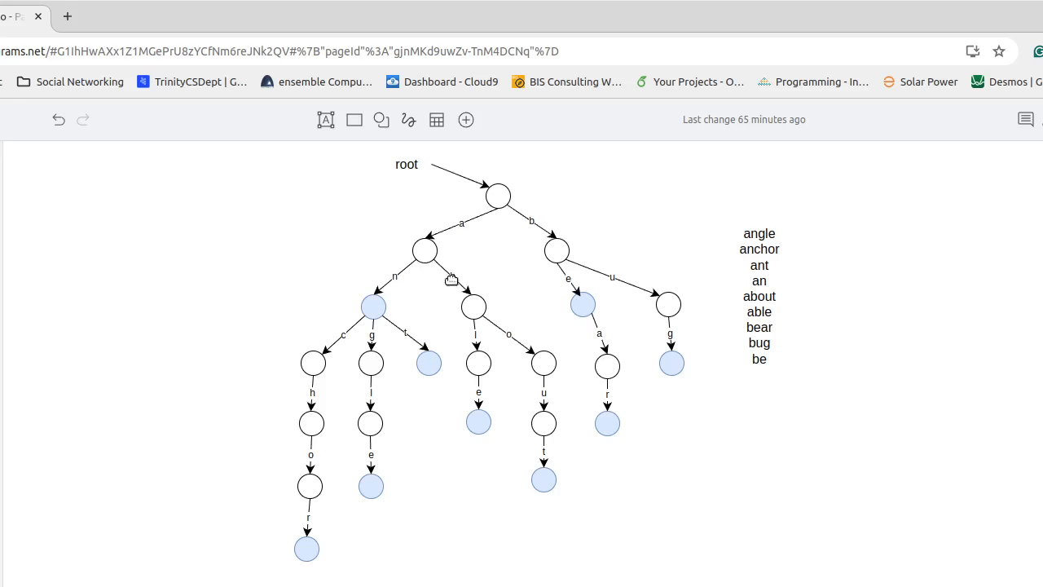
mouse_move(251, 292)
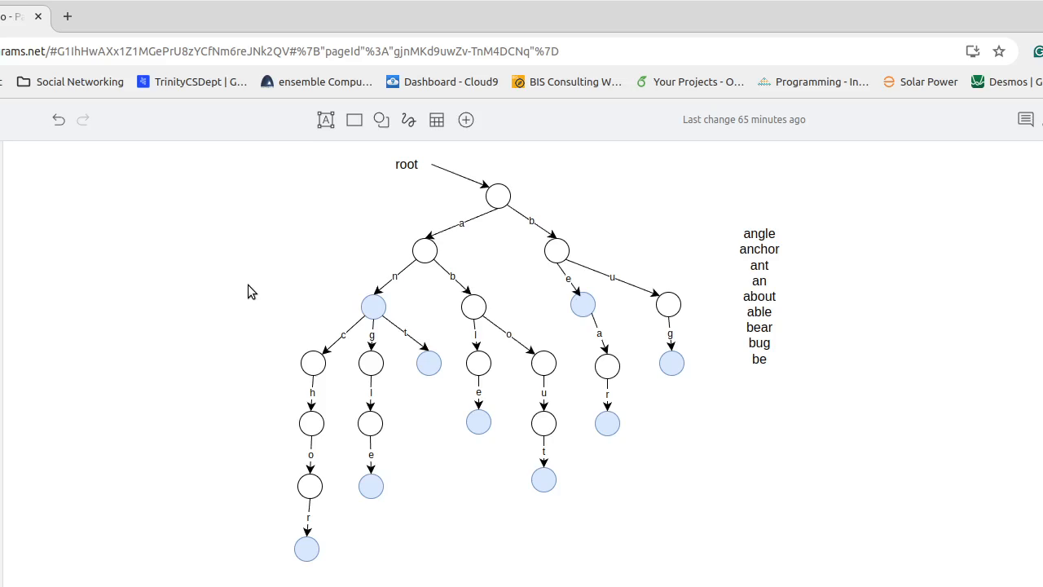
mouse_move(226, 253)
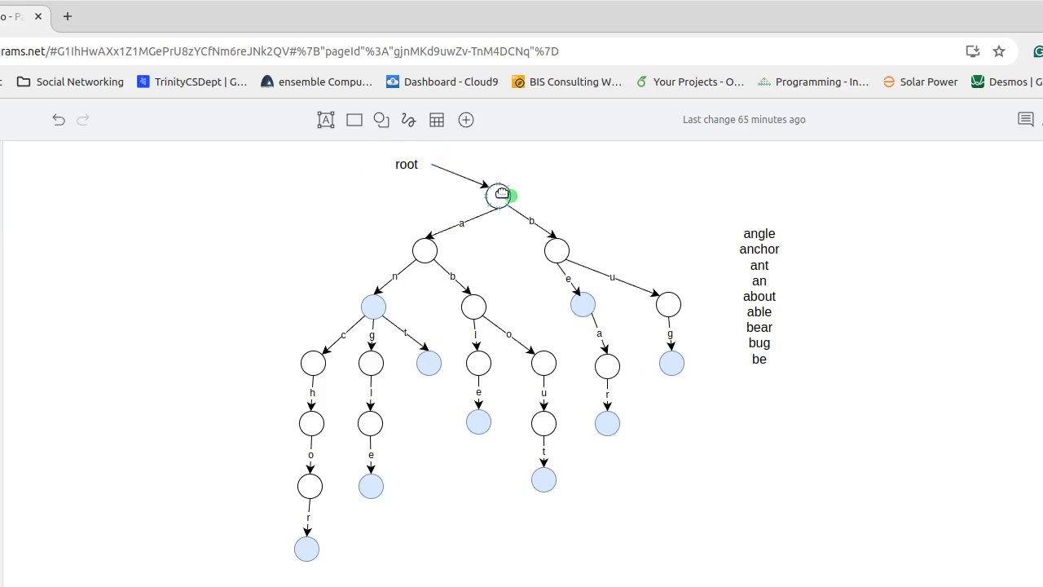
- Operate the toolbar and canvas repeatedly, leaving the trie and nine-word list unchanged
click(234, 308)
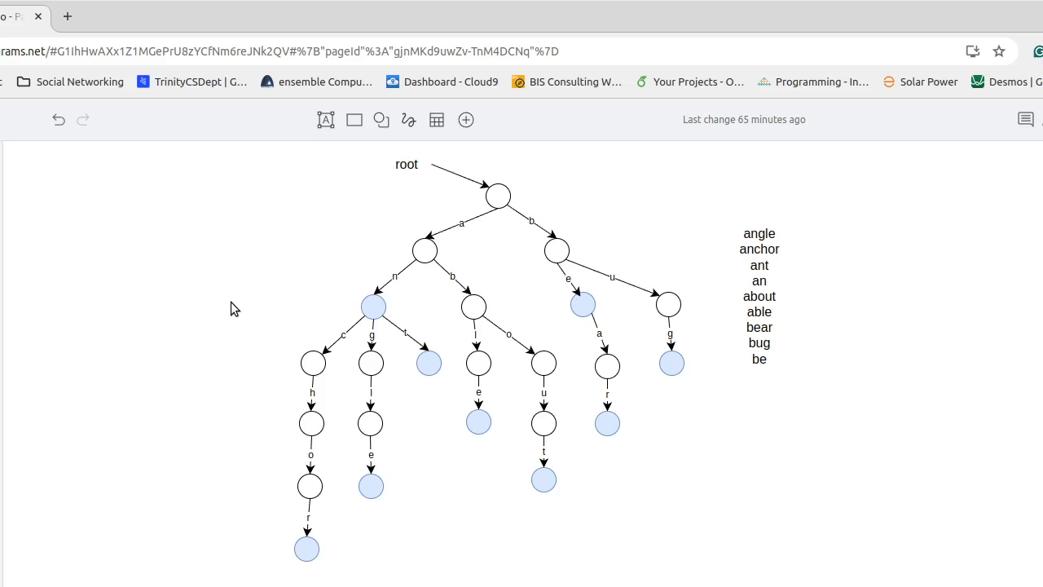
mouse_move(307, 216)
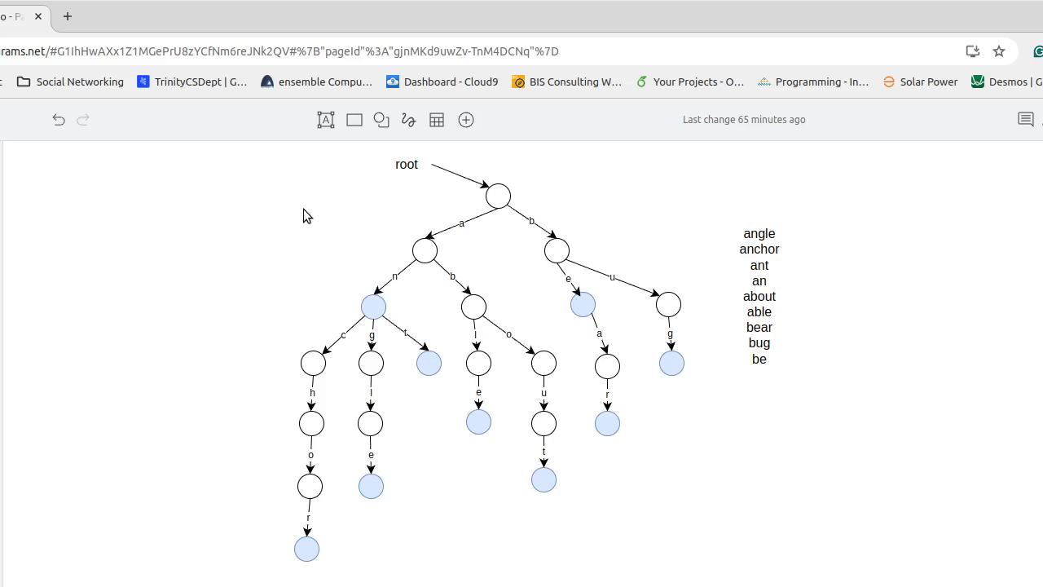
mouse_move(465, 238)
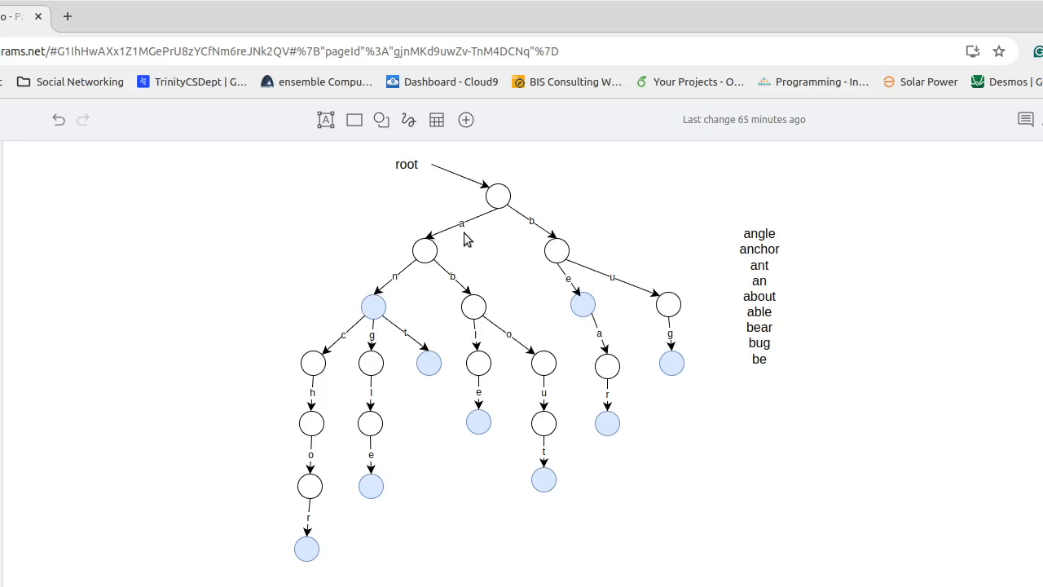
mouse_move(507, 236)
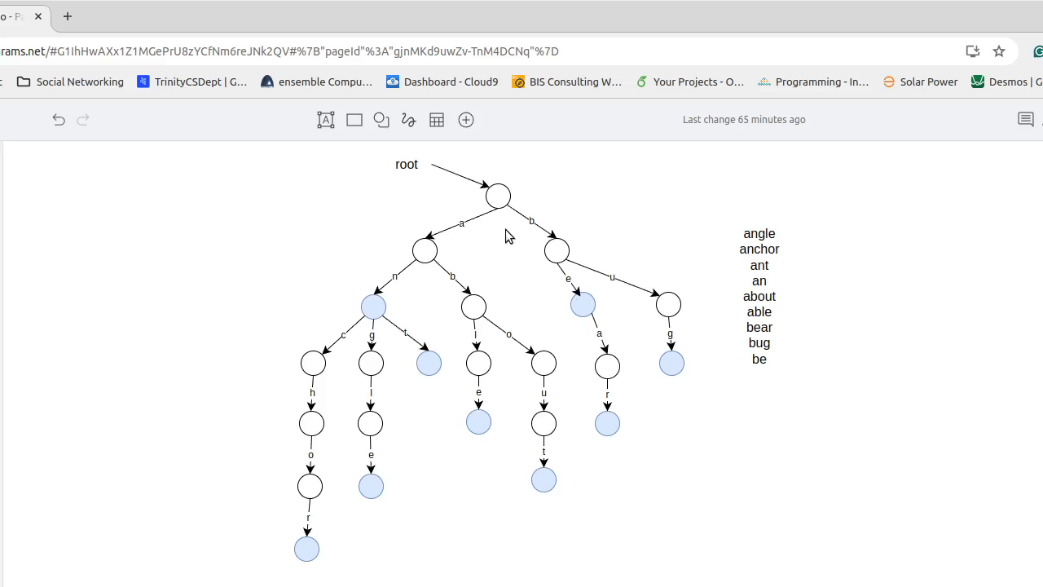
mouse_move(182, 301)
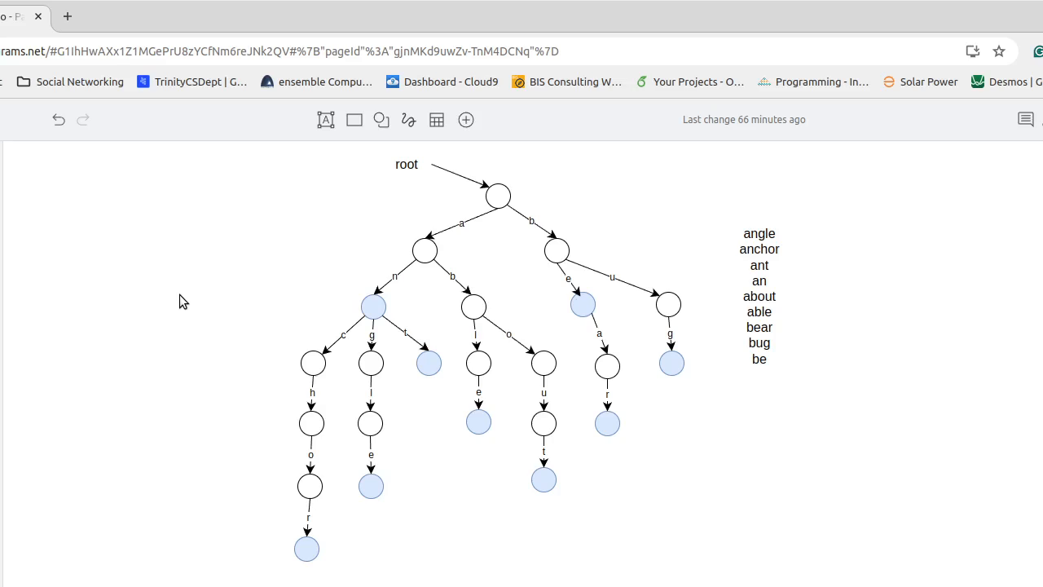
click(498, 196)
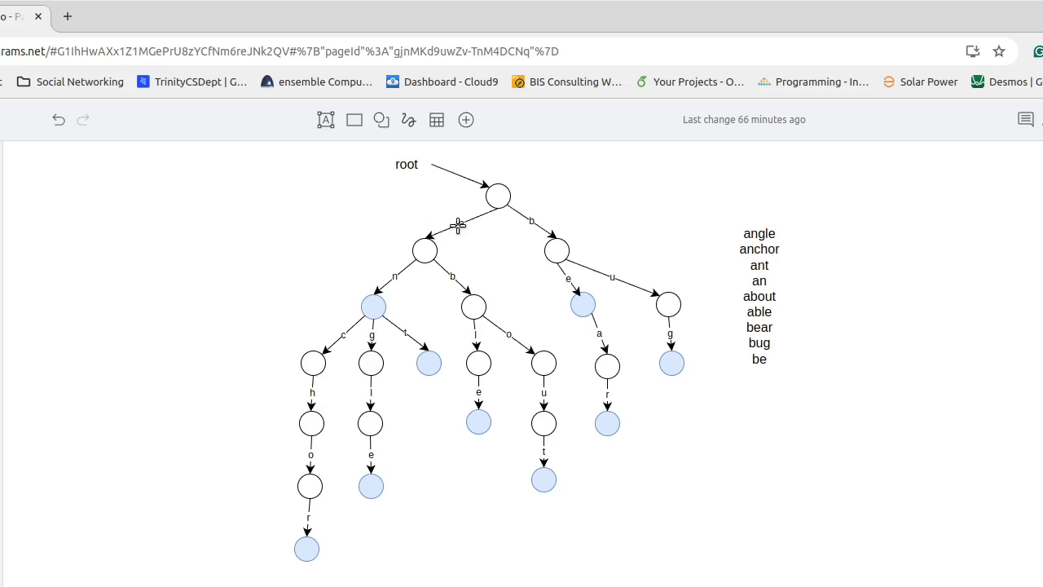
click(424, 250)
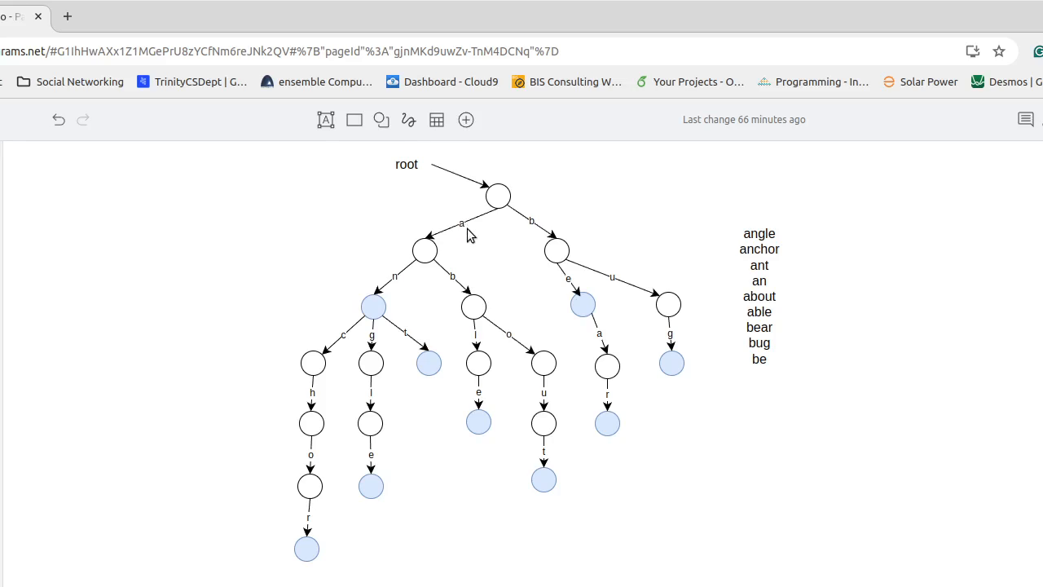
mouse_move(513, 229)
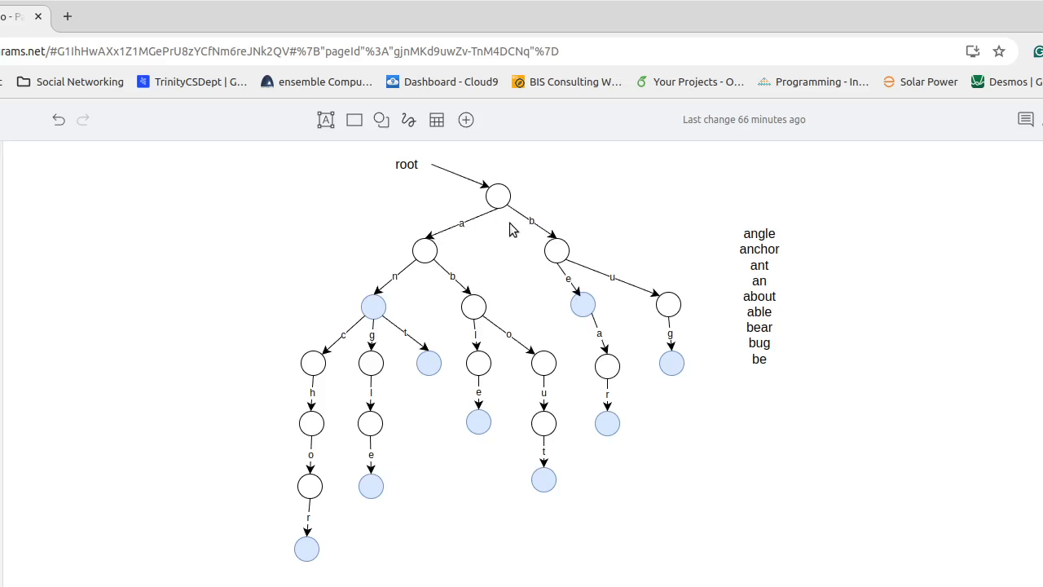
click(498, 196)
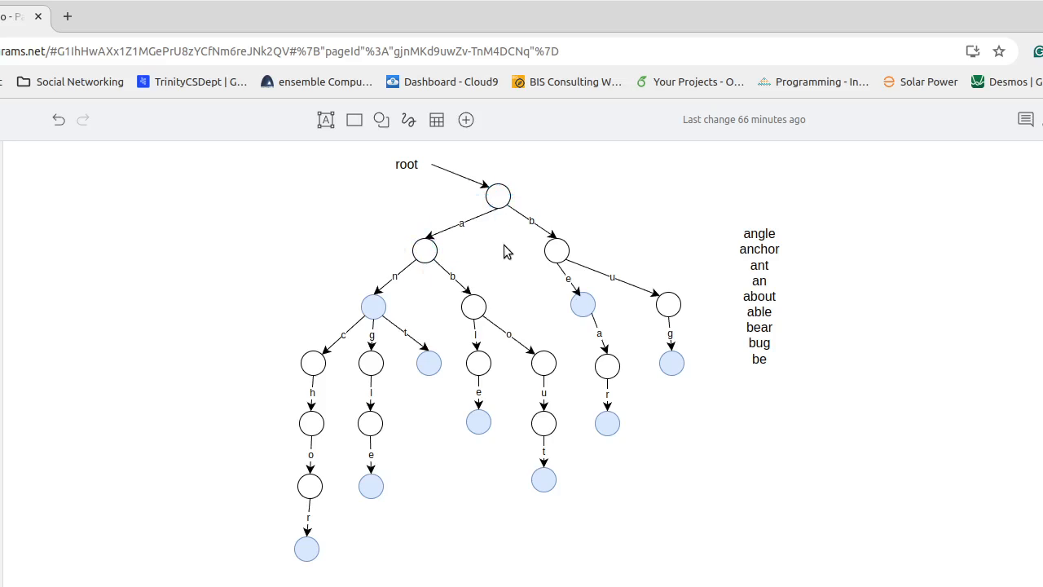
mouse_move(482, 249)
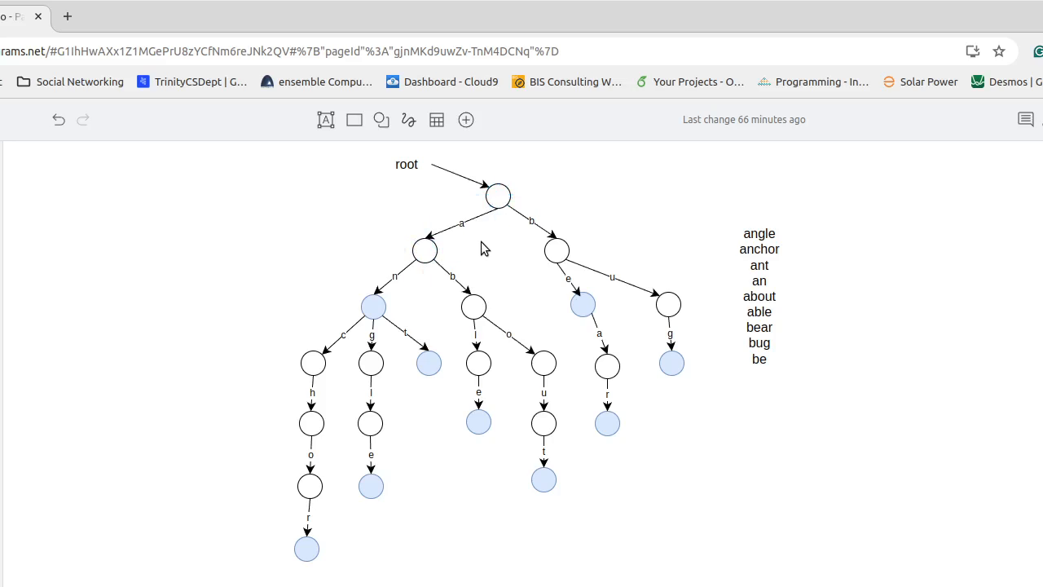
click(423, 250)
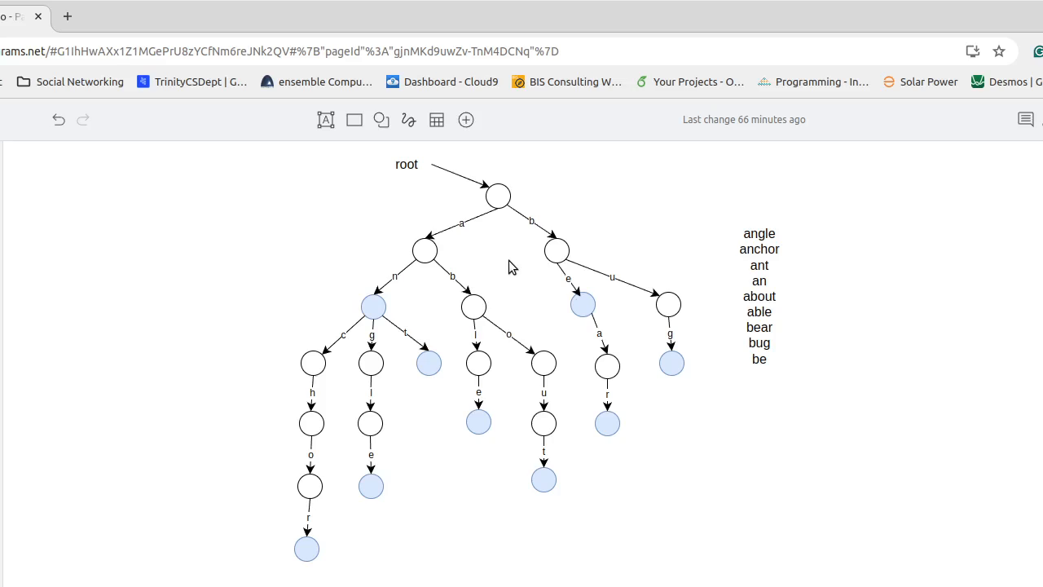
mouse_move(661, 222)
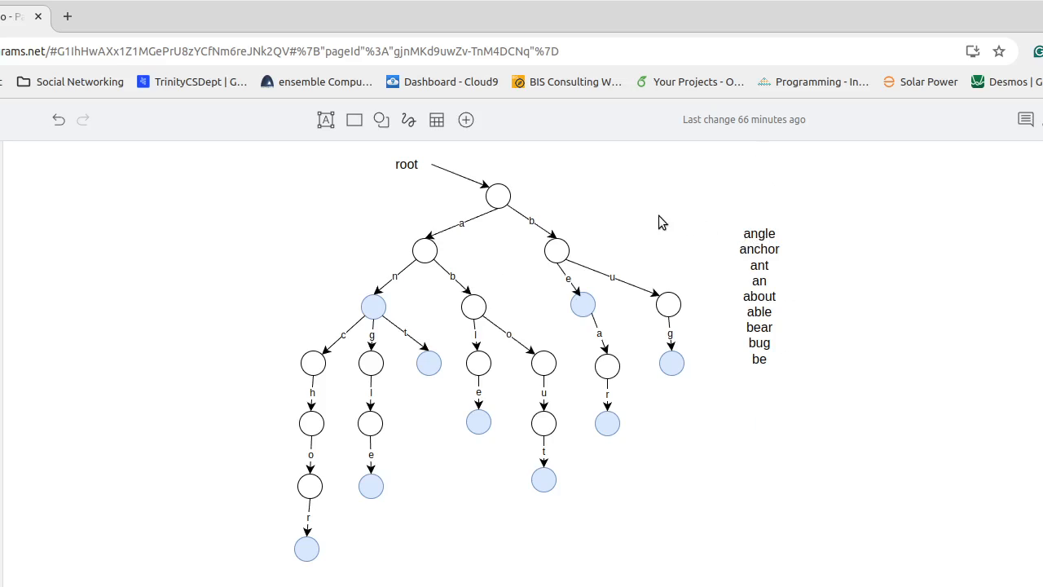
click(497, 195)
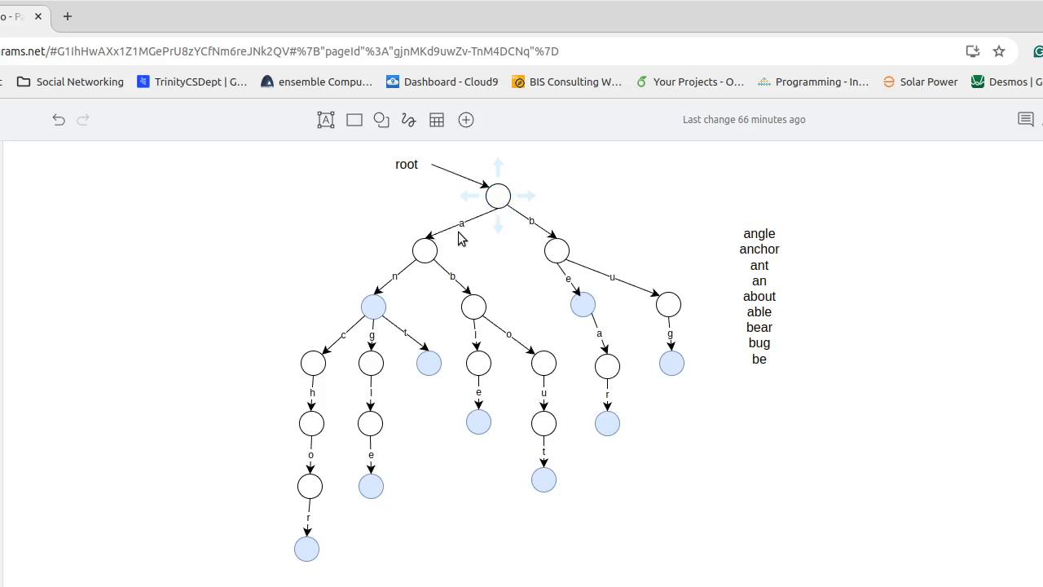
click(424, 251)
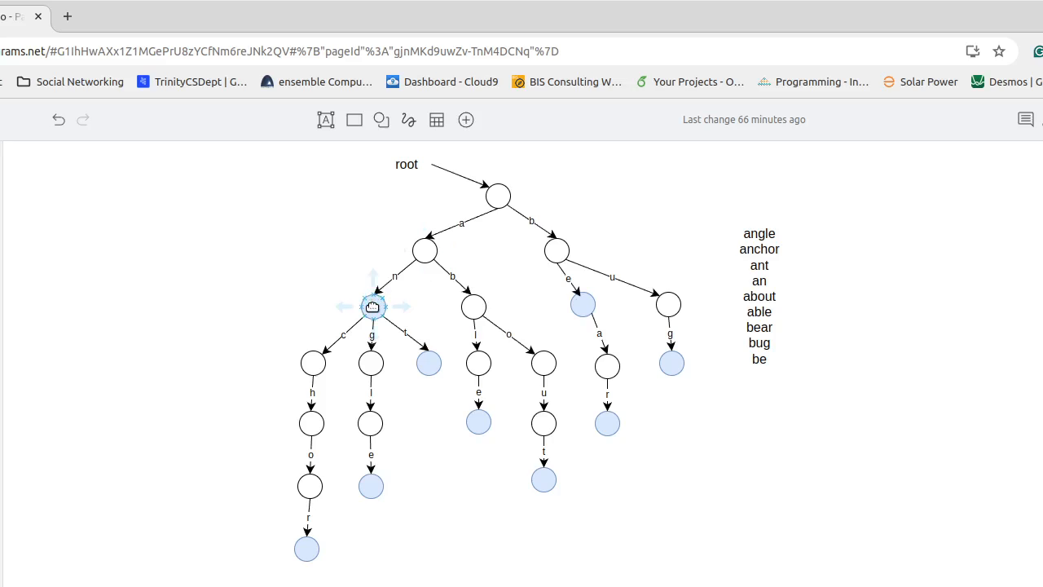
- Open the nine-word list text box for editing and select all its text
click(369, 363)
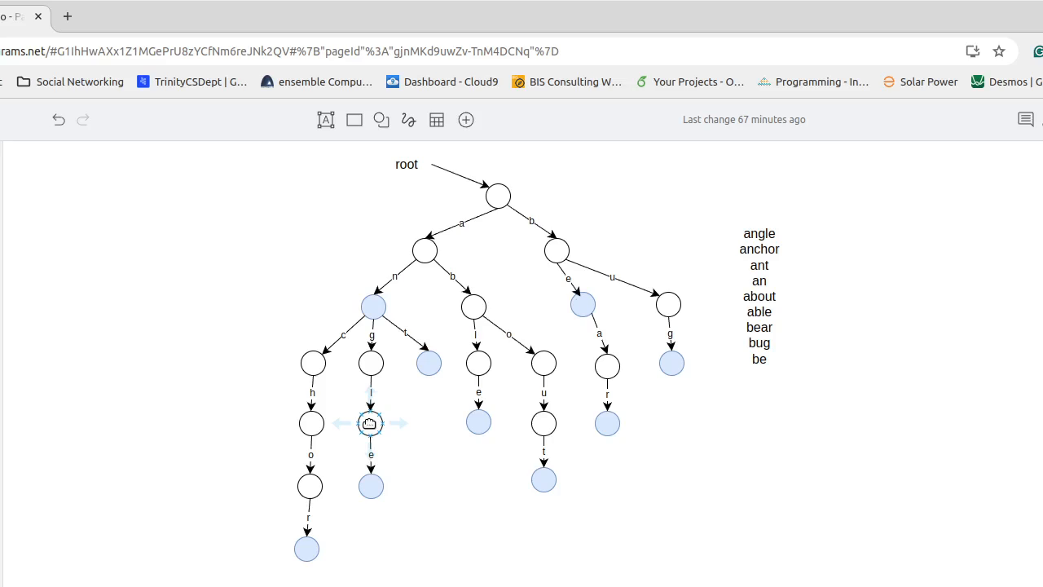
drag(371, 423, 371, 485)
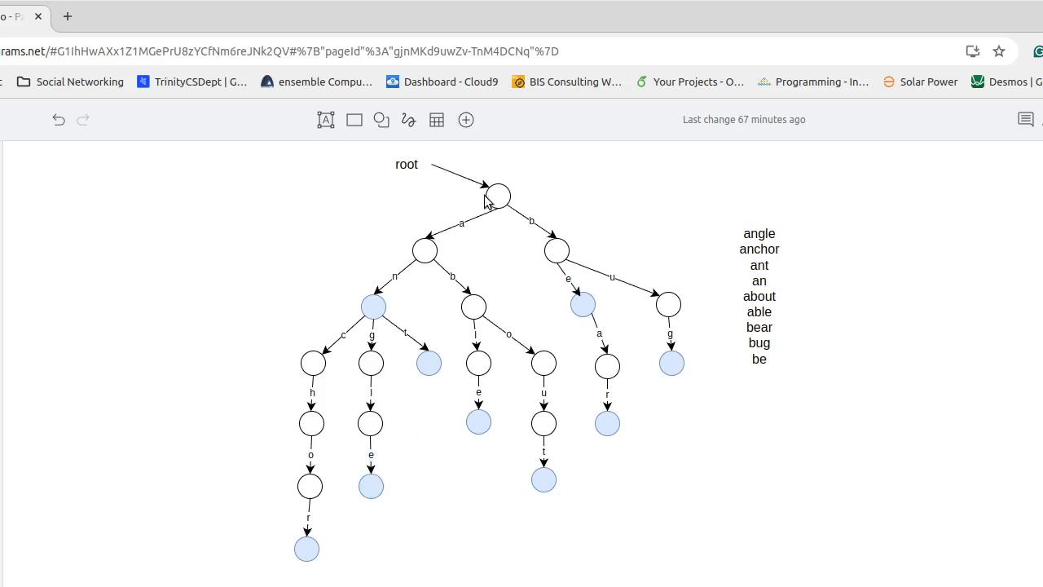
mouse_move(424, 239)
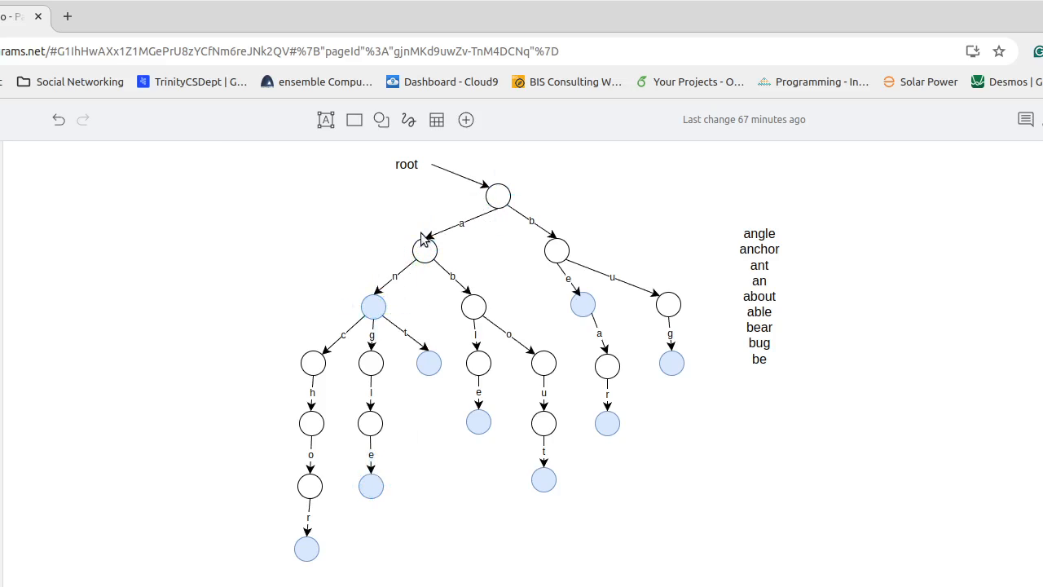
mouse_move(385, 283)
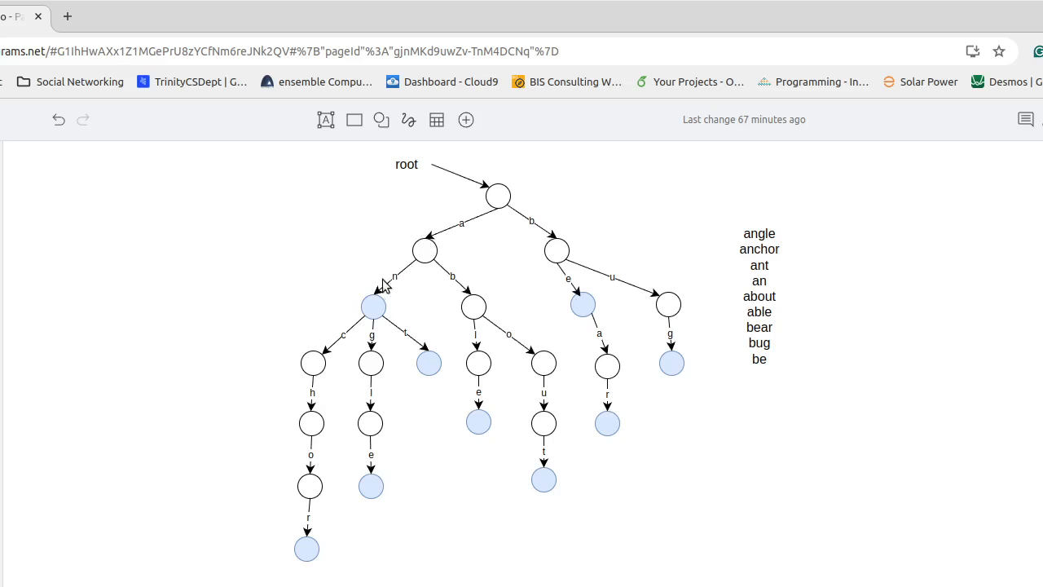
click(307, 549)
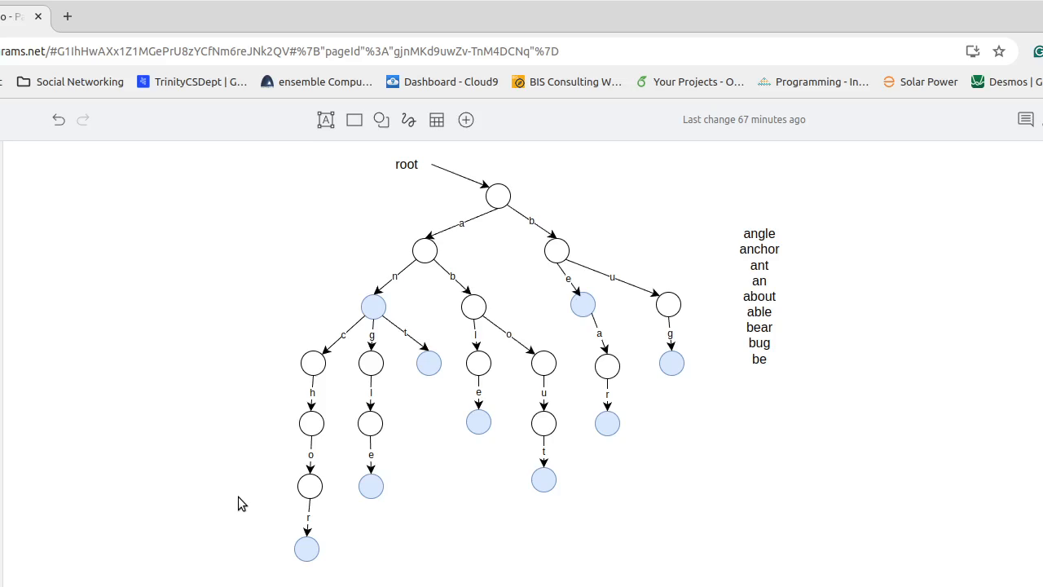
mouse_move(229, 273)
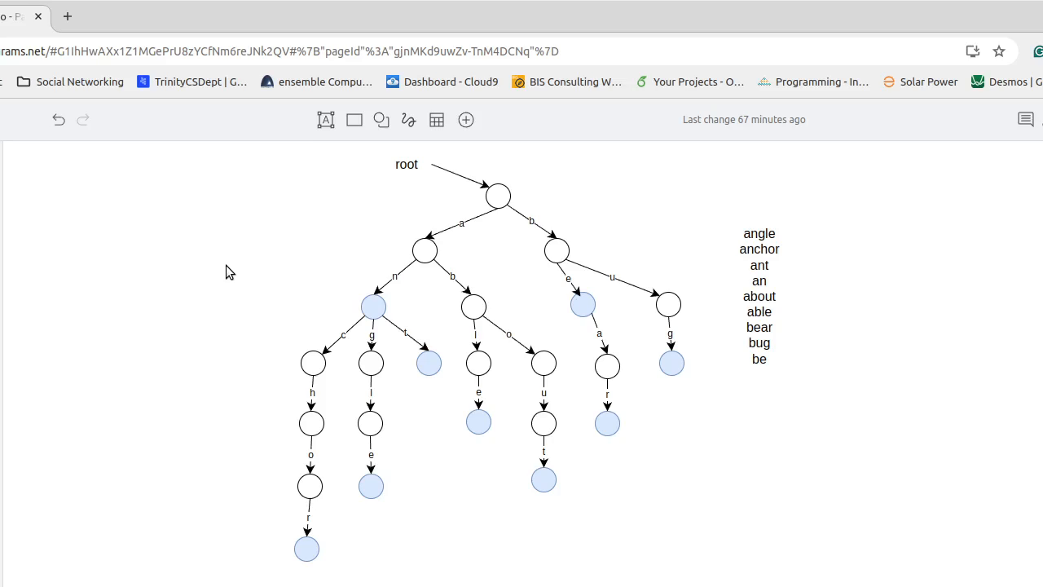
mouse_move(529, 207)
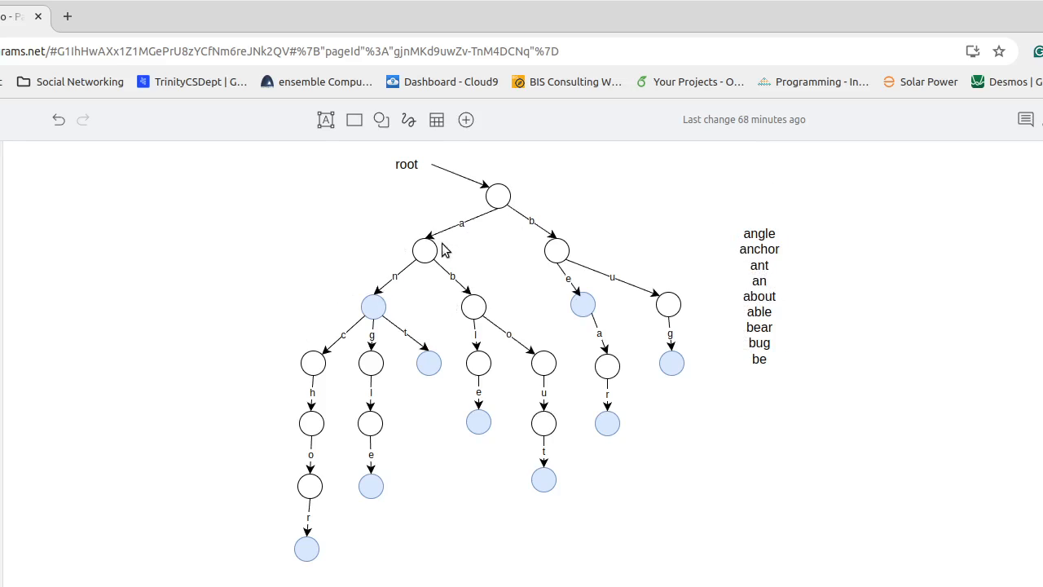
mouse_move(211, 414)
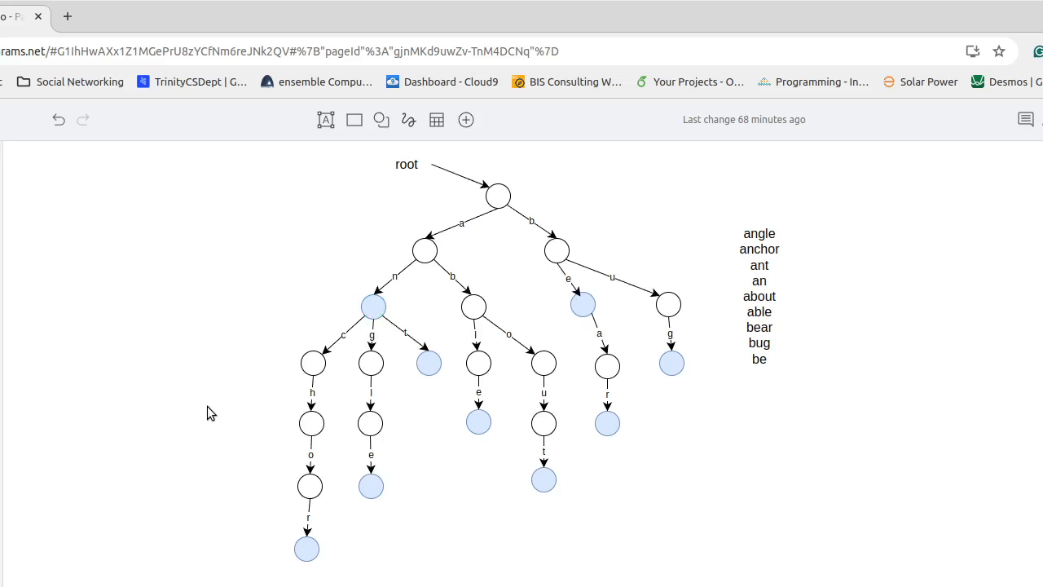
mouse_move(230, 471)
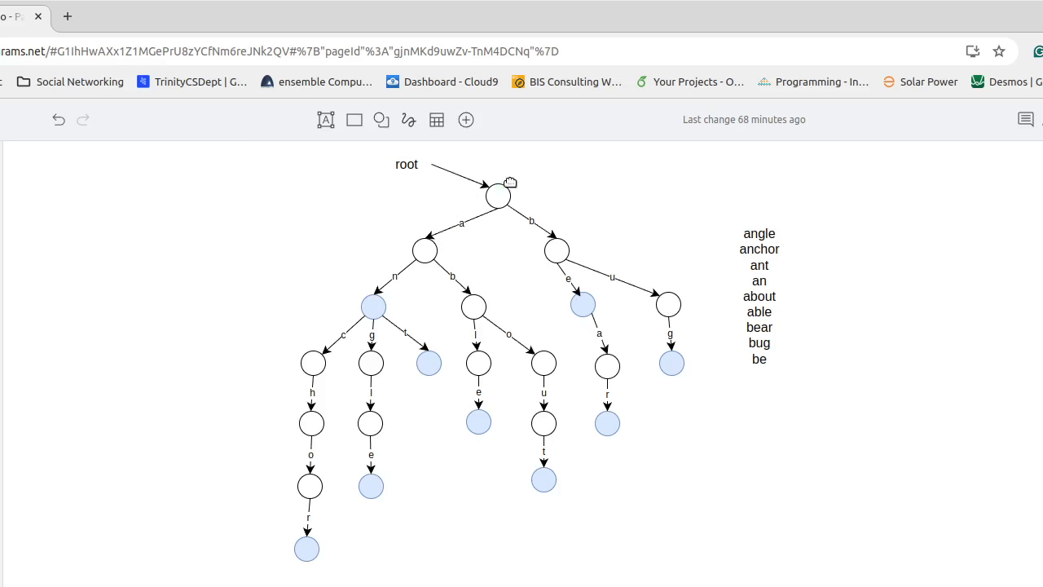
mouse_move(214, 451)
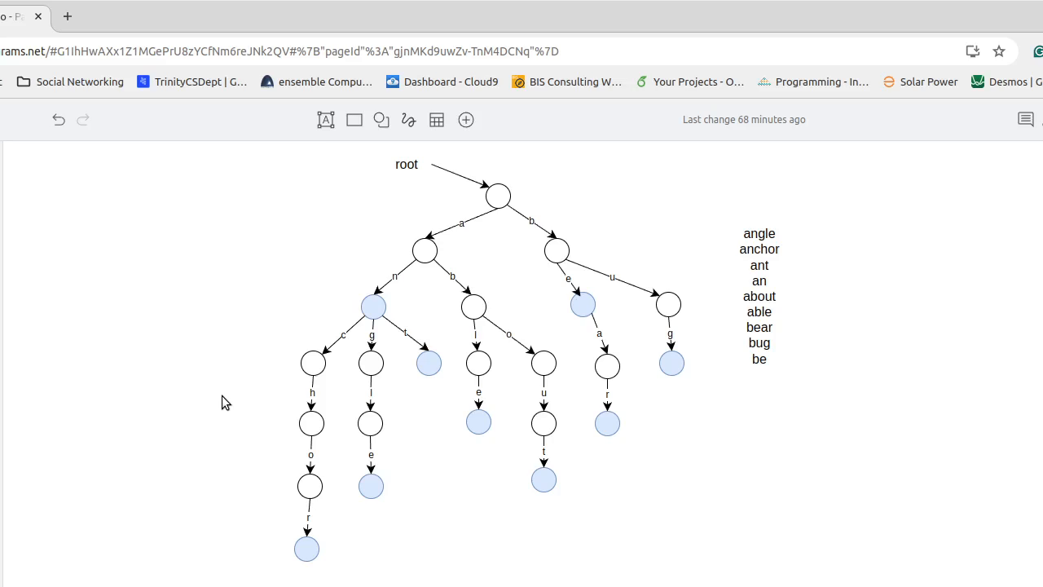
mouse_move(498, 196)
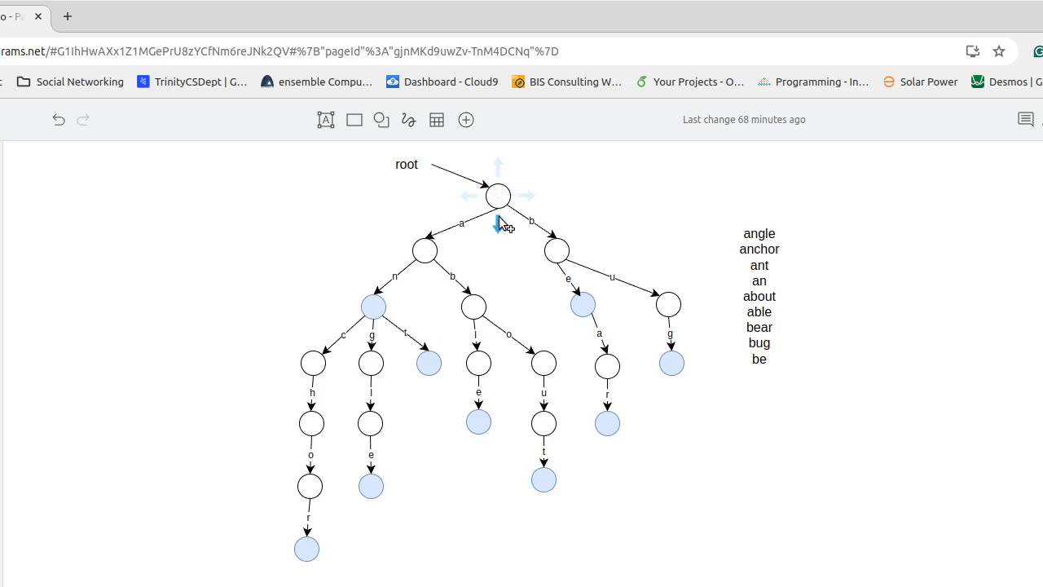
mouse_move(503, 251)
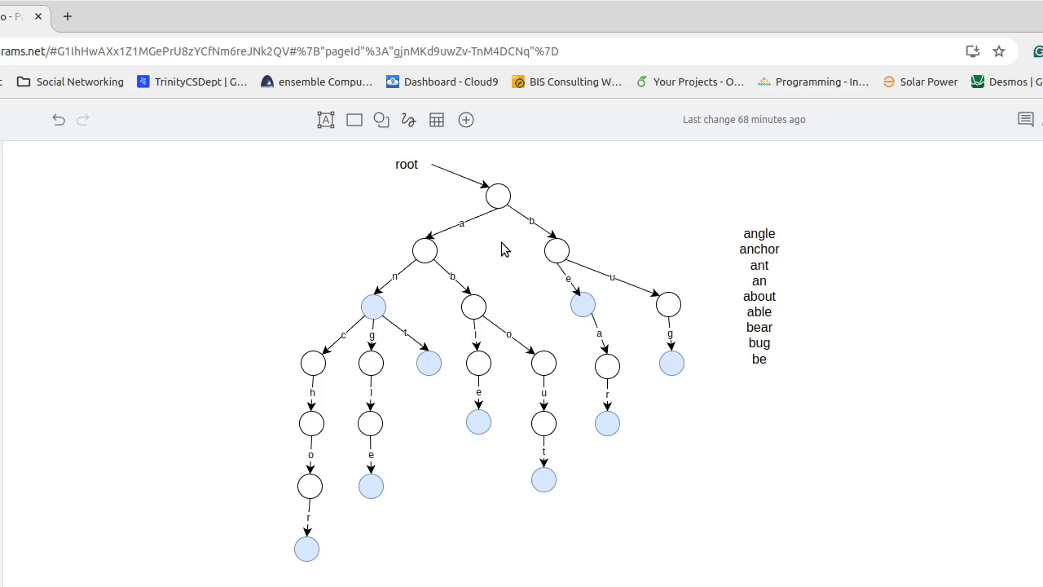
mouse_move(503, 311)
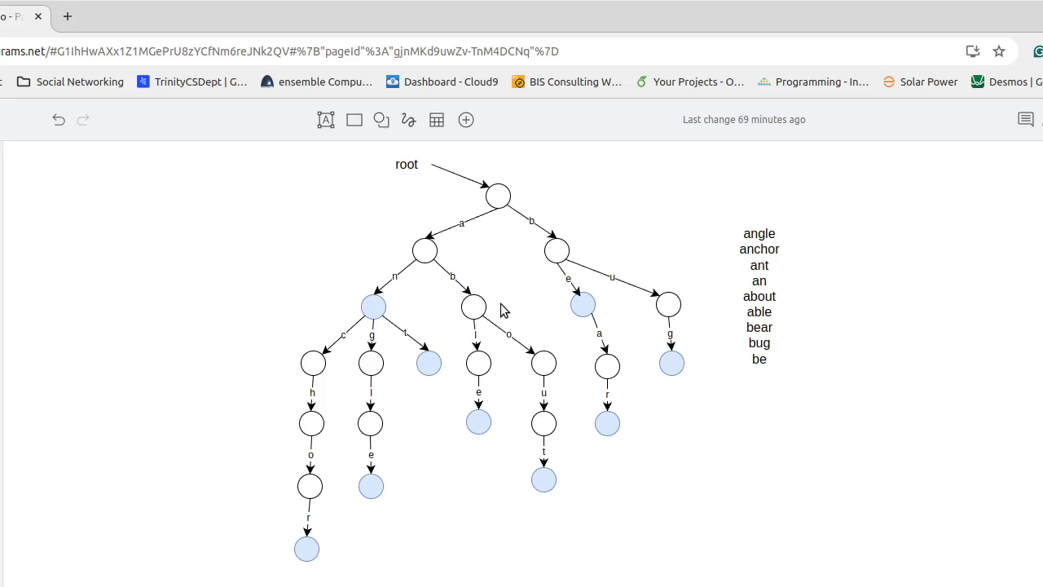
mouse_move(499, 264)
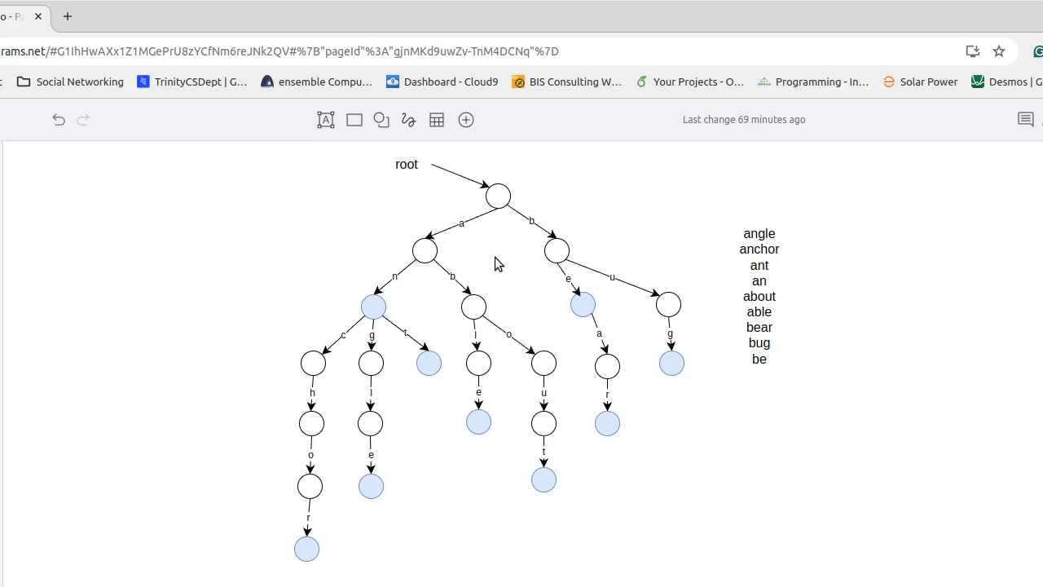
mouse_move(557, 250)
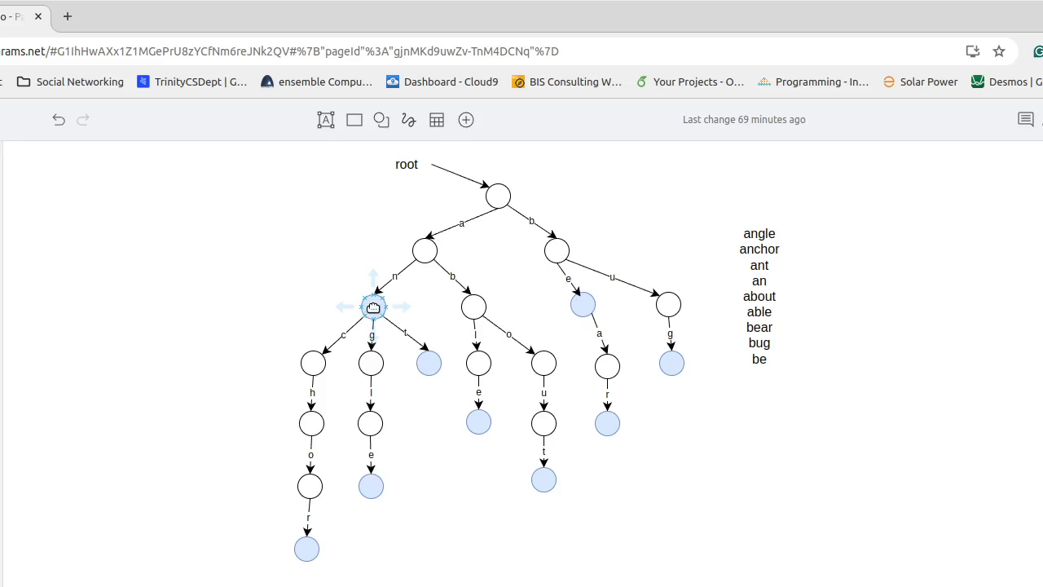
click(372, 307)
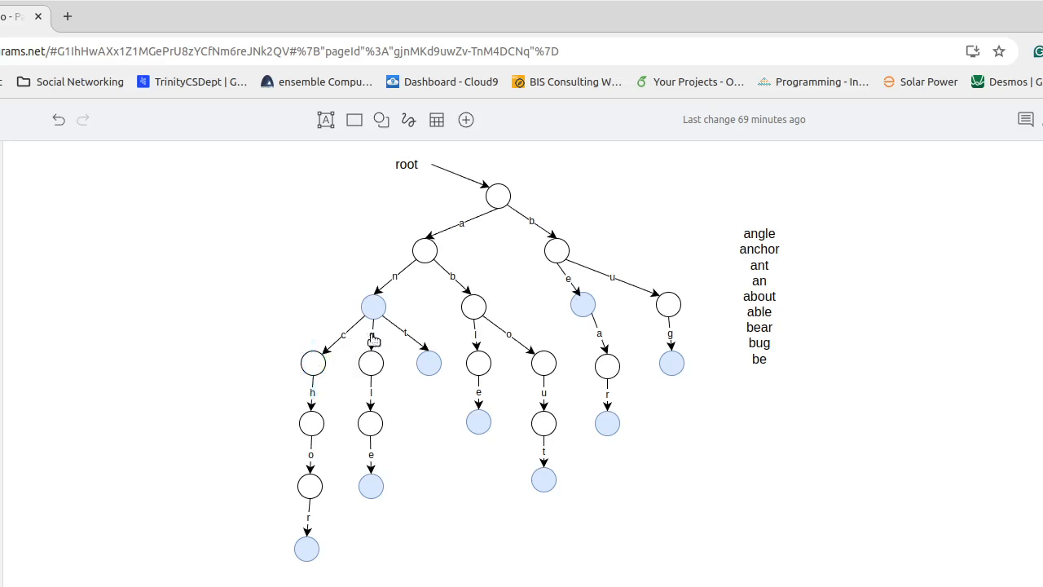
click(373, 308)
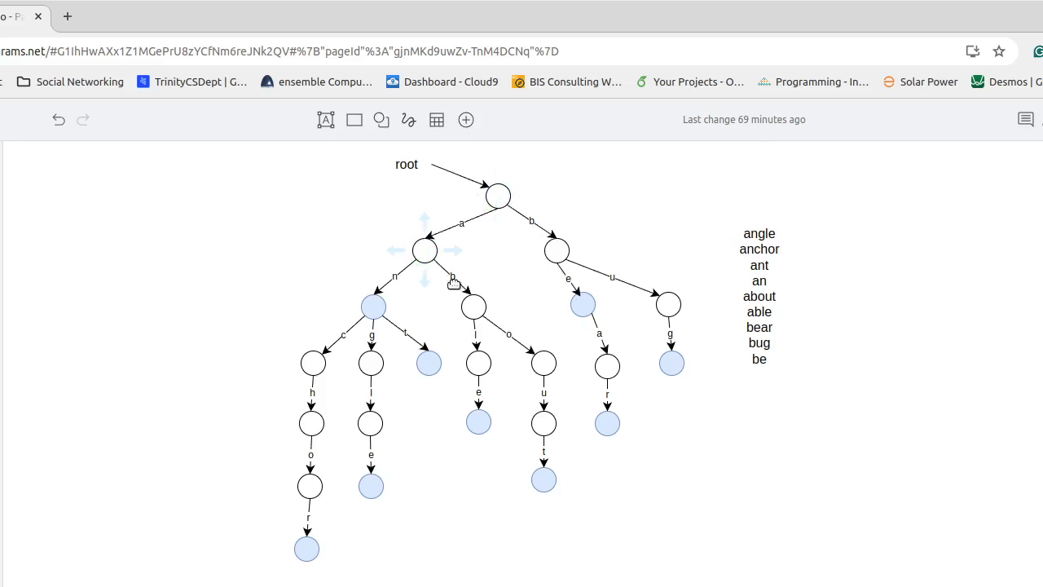
mouse_move(550, 208)
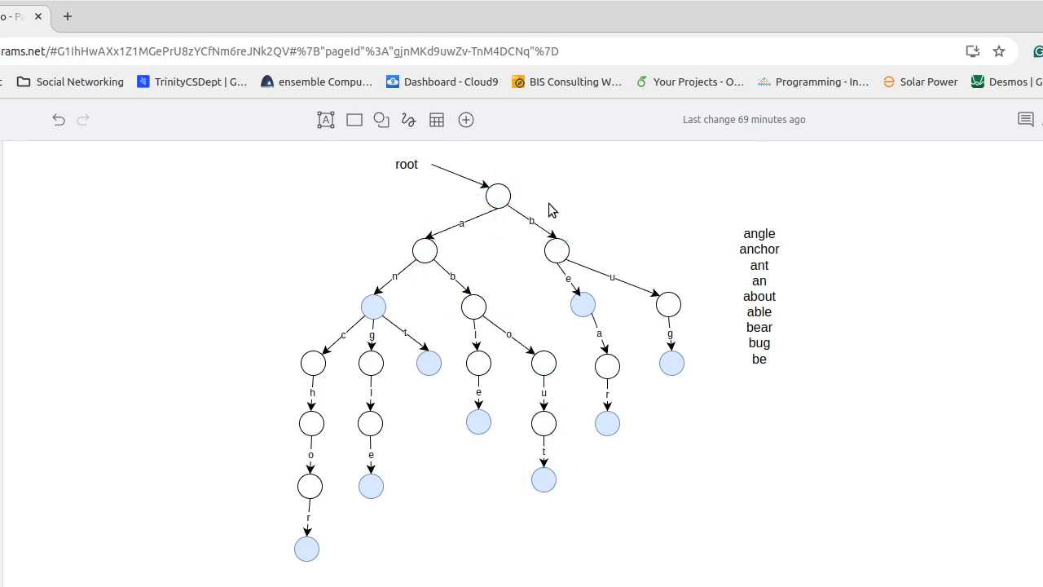
click(478, 362)
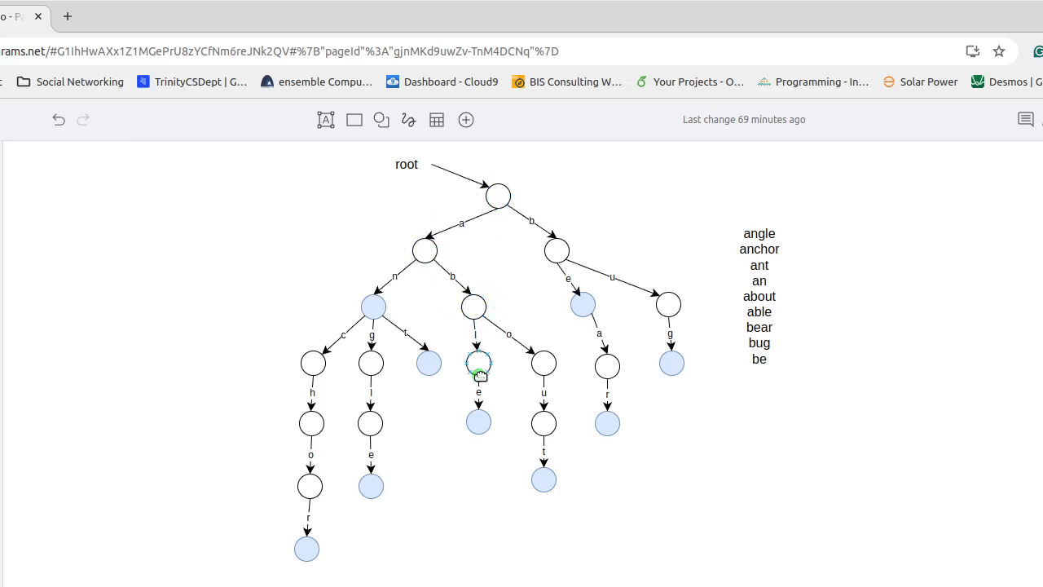
click(498, 196)
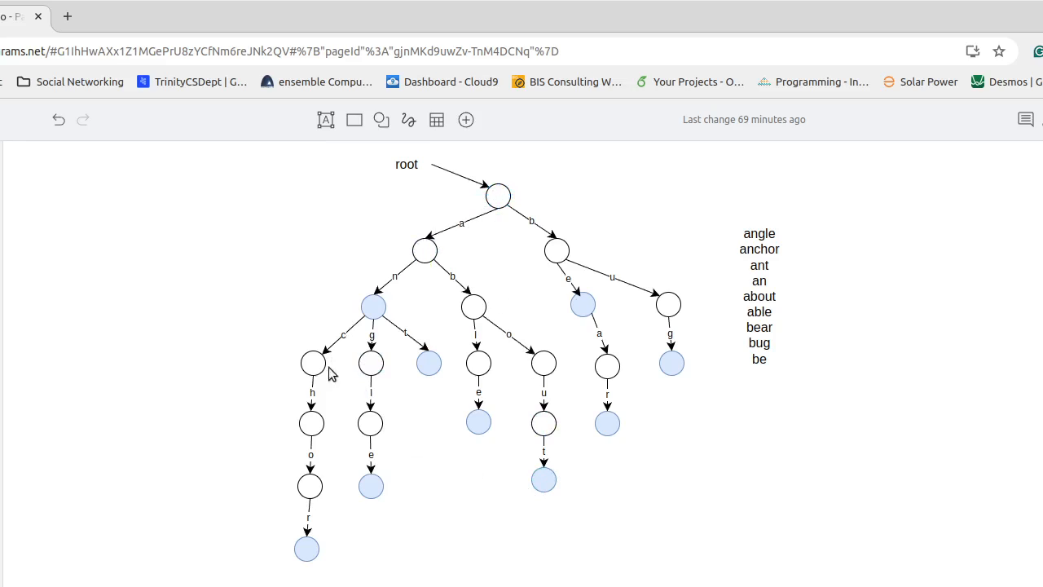
mouse_move(558, 278)
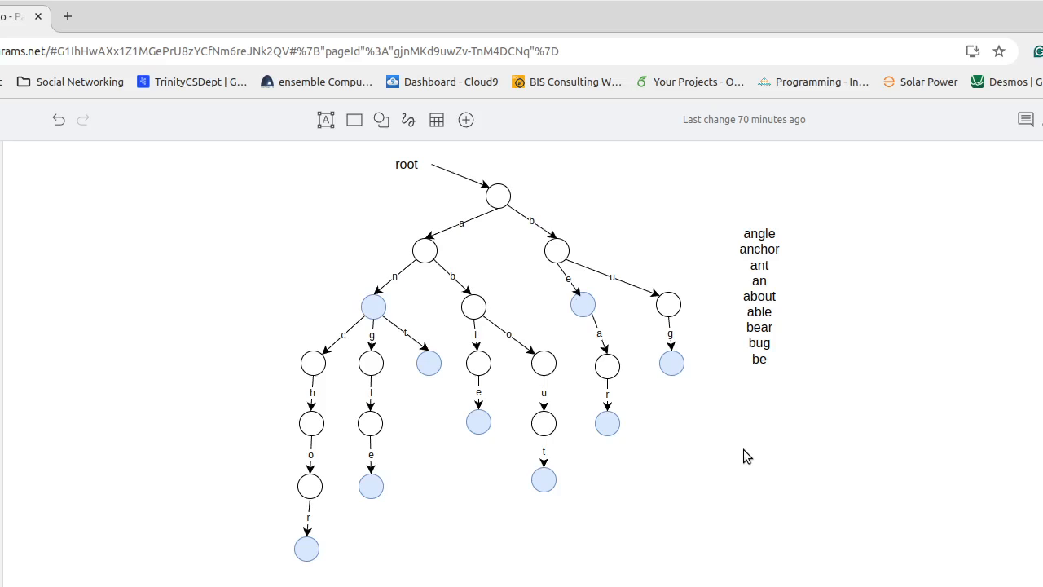
mouse_move(595, 223)
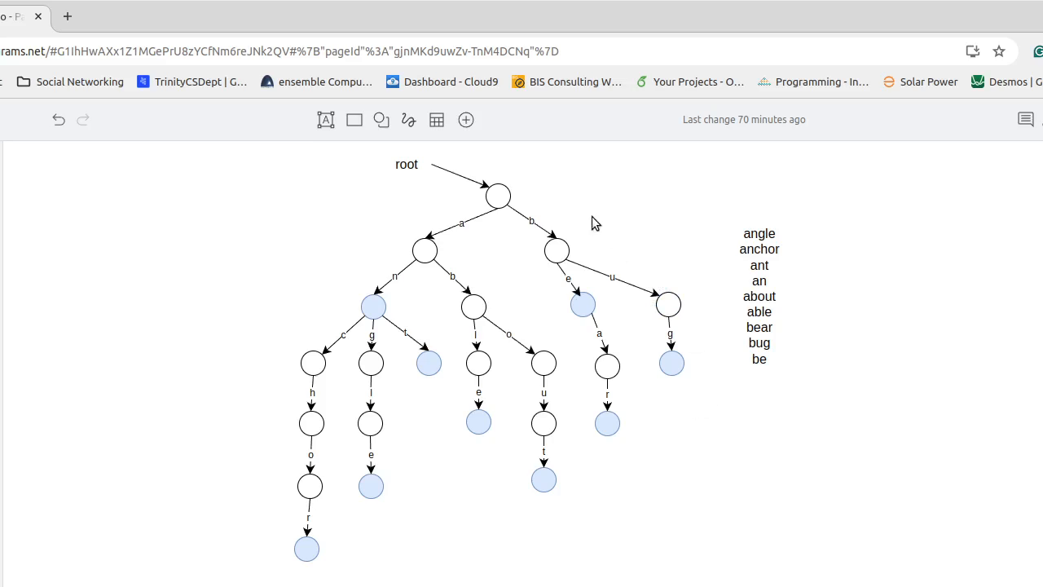
click(498, 195)
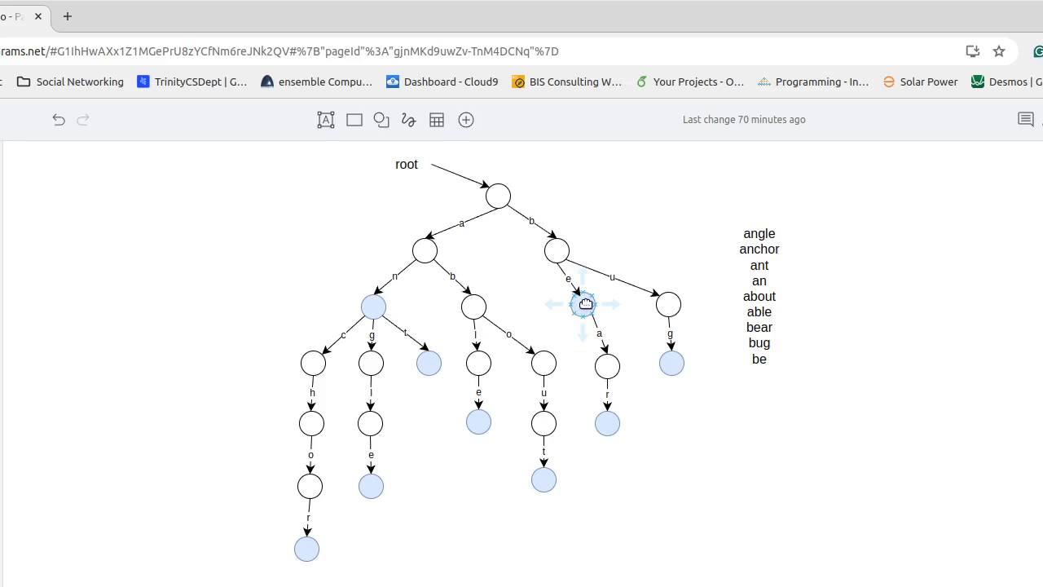
mouse_move(584, 303)
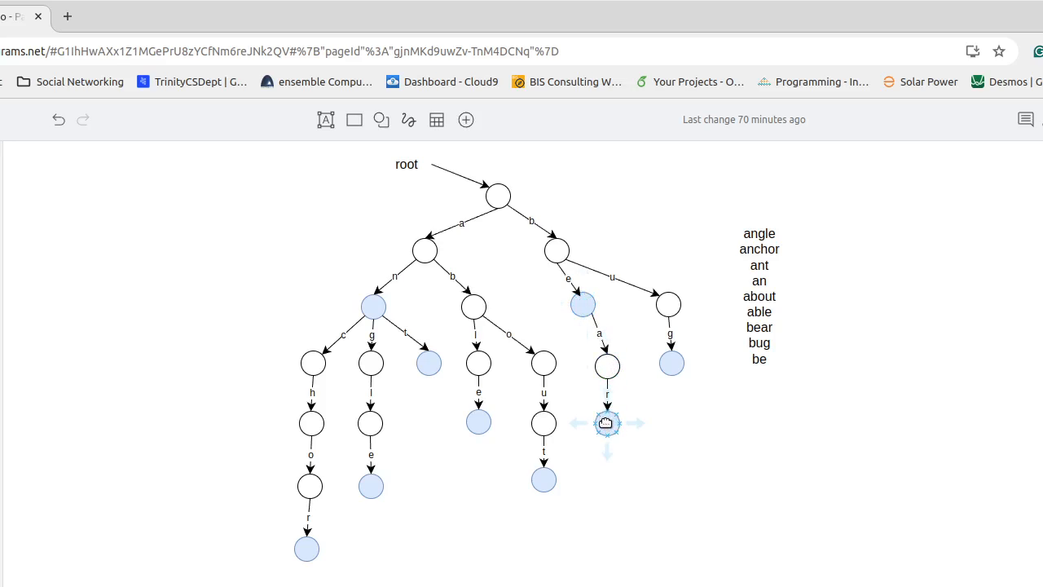
mouse_move(602, 425)
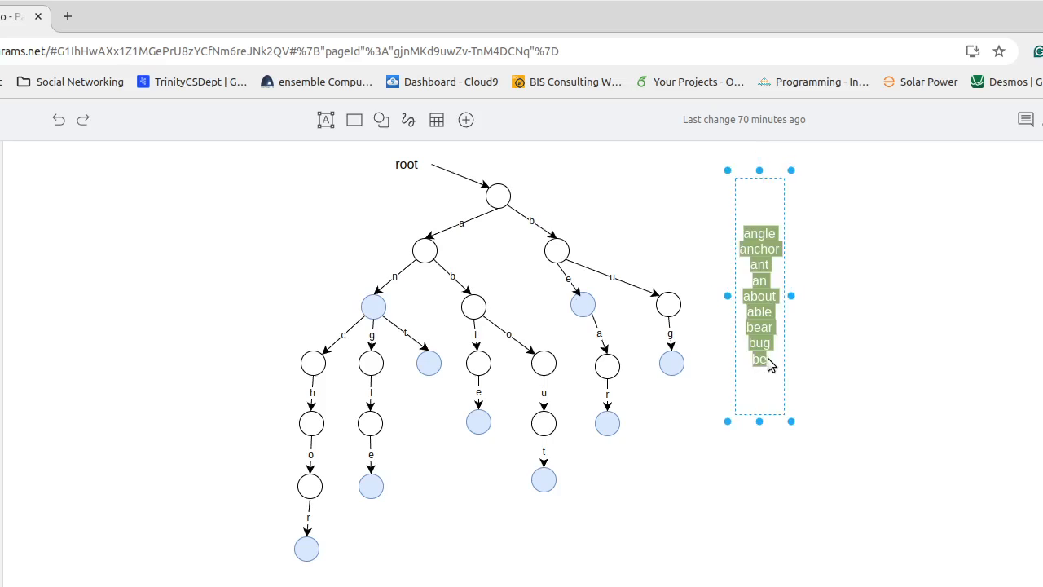
- Append 'apple' after a blank line at the end of the word list, then resume editing
text(apple)
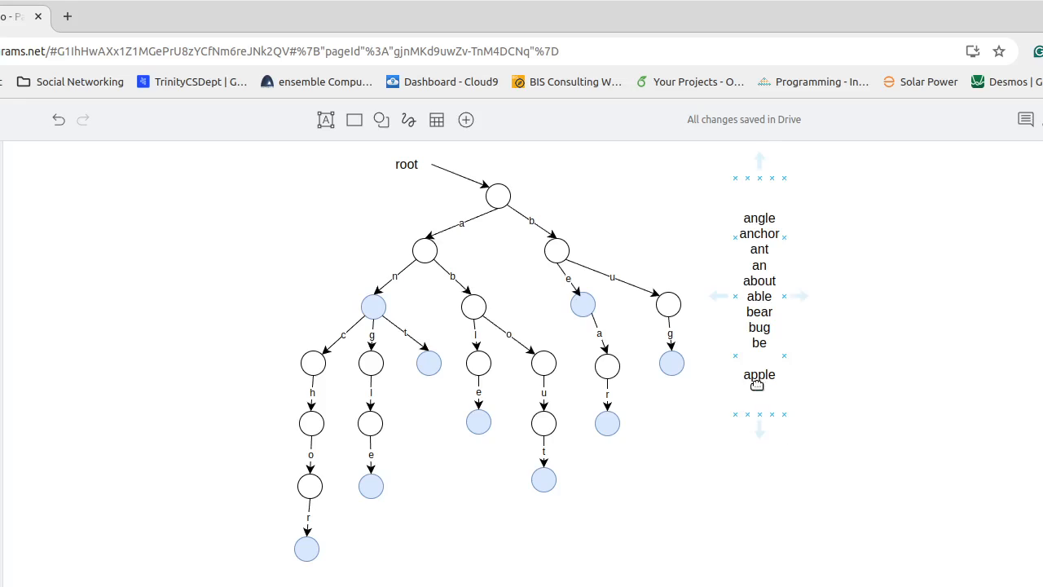
double_click(759, 374)
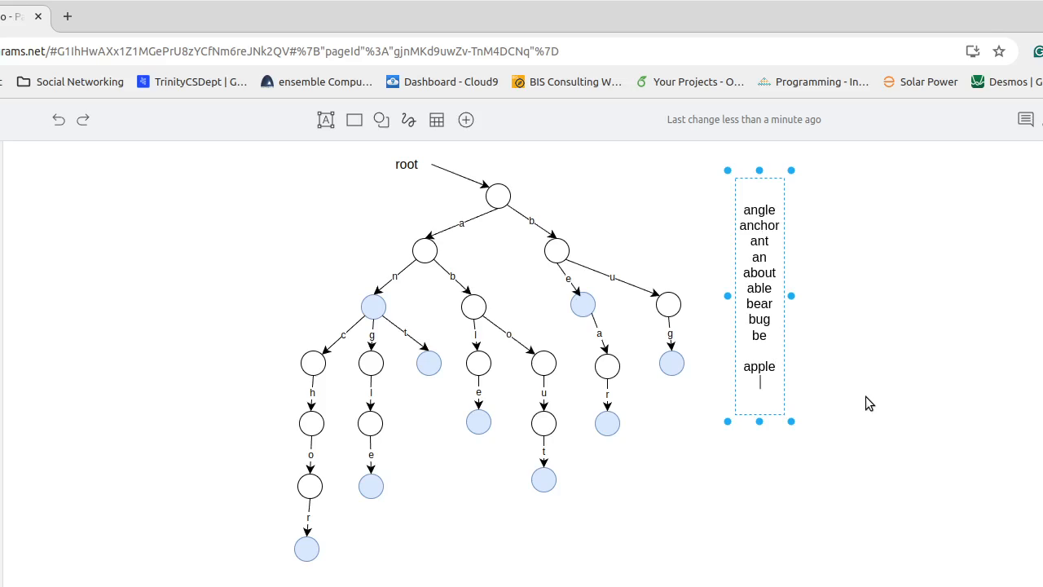
- Add 'anc' on a new line below 'apple' and finish editing the word list
text(and)
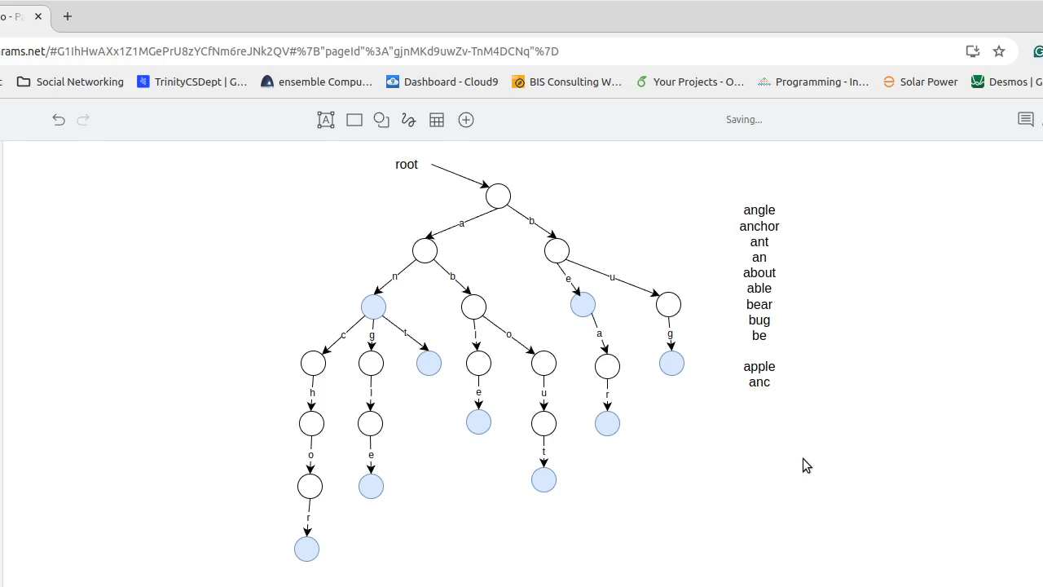
click(498, 195)
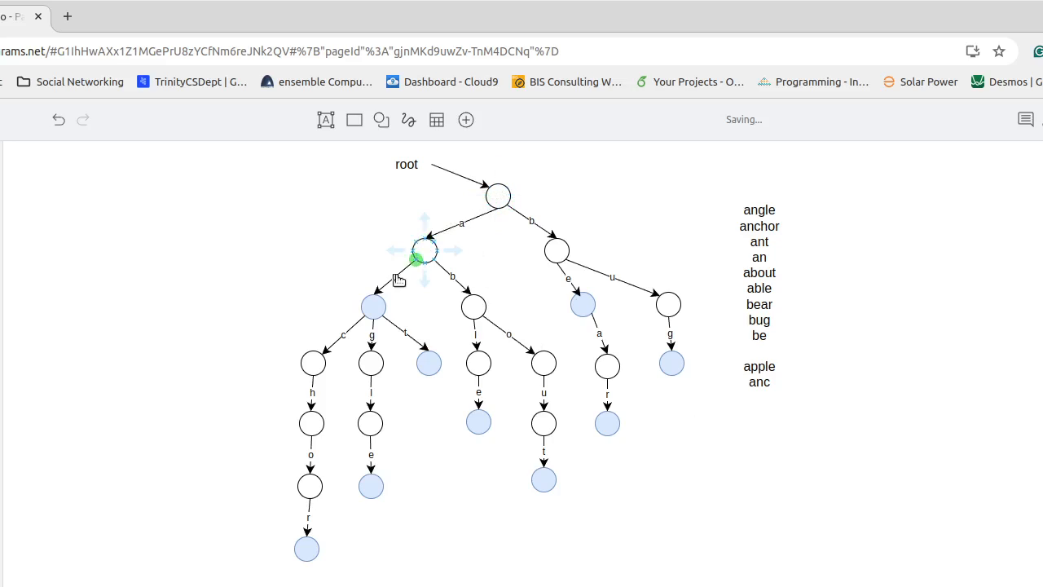
click(312, 363)
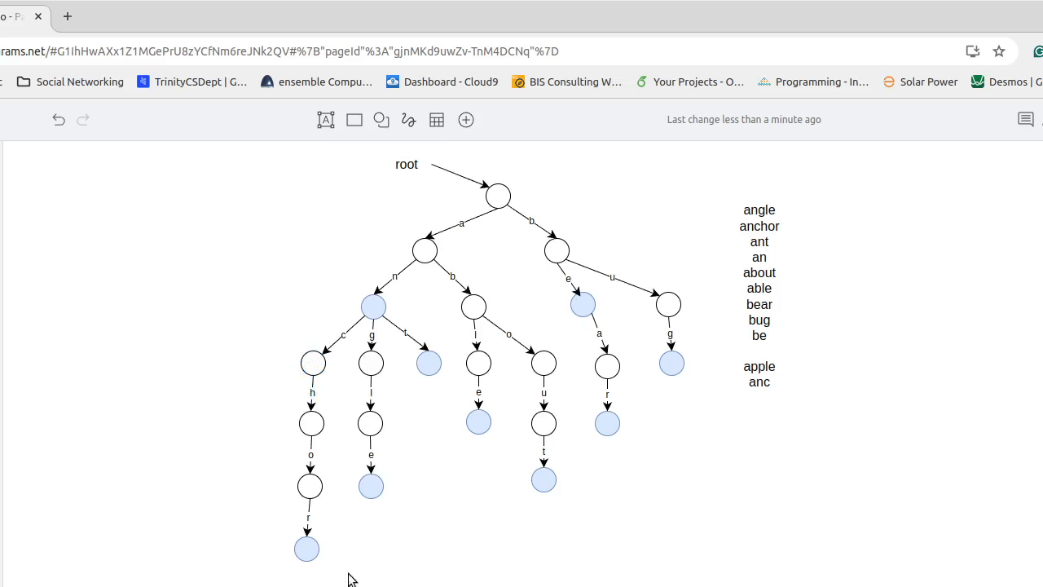
mouse_move(273, 286)
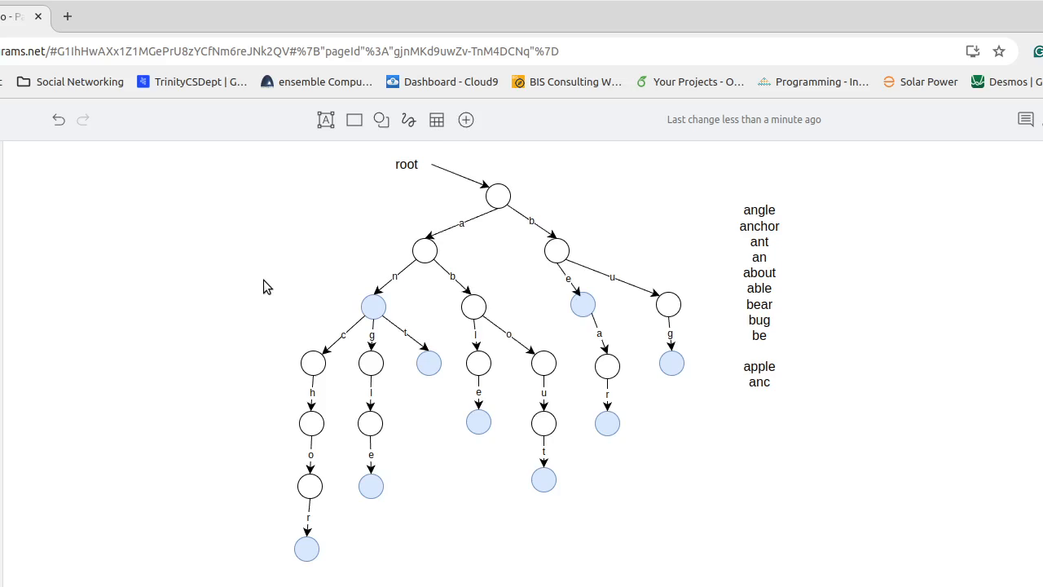
mouse_move(251, 292)
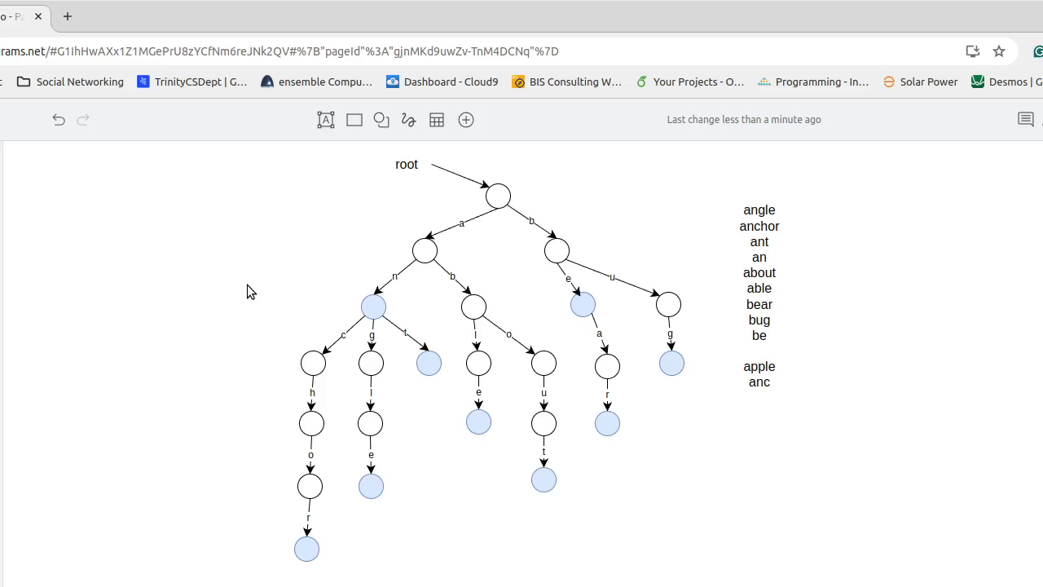